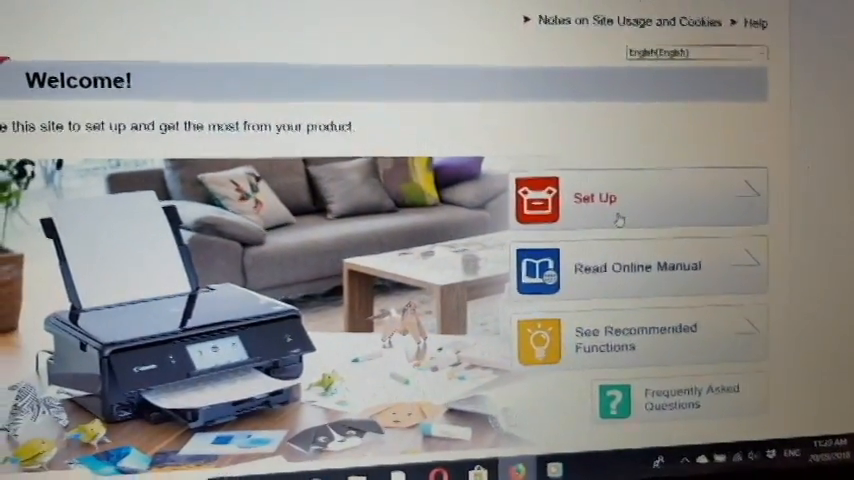
Start Set Up from the Welcome page for the PIXMA MG3660 on Windows.
{"action": "left_click", "coordinate": [636, 196]}
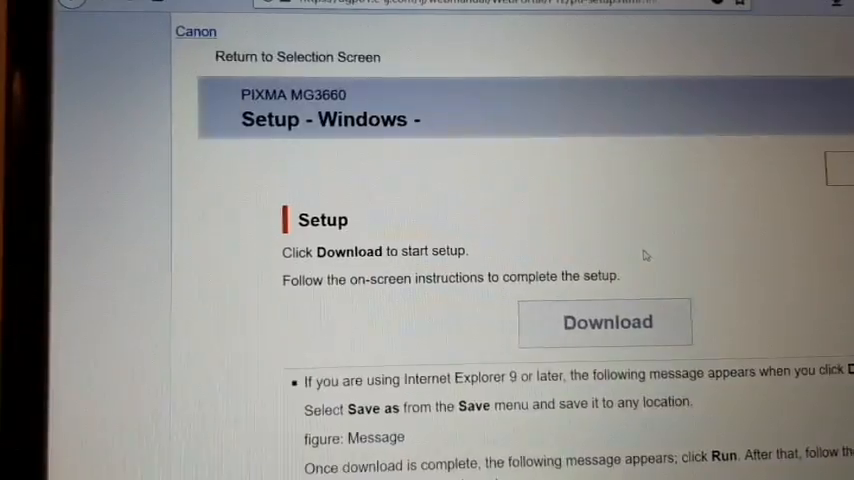
Download the MG3600 series setup software and run it to reach its Start Setup screen.
{"action": "left_click", "coordinate": [604, 322]}
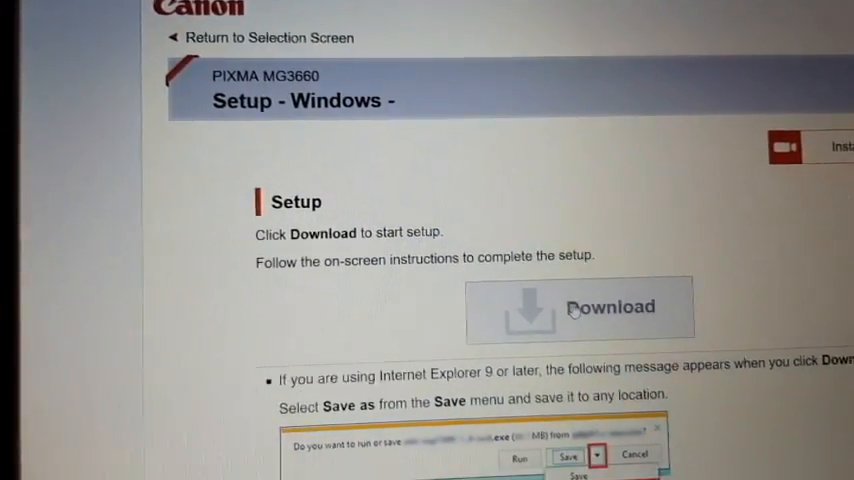
{"action": "left_click", "coordinate": [580, 308]}
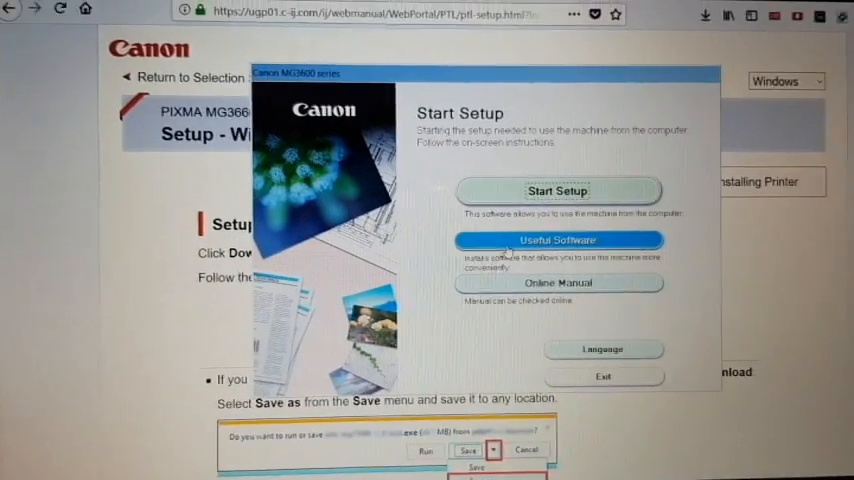
Start Setup and confirm the country/region to reach Select Connection Method.
{"action": "left_click", "coordinate": [556, 190]}
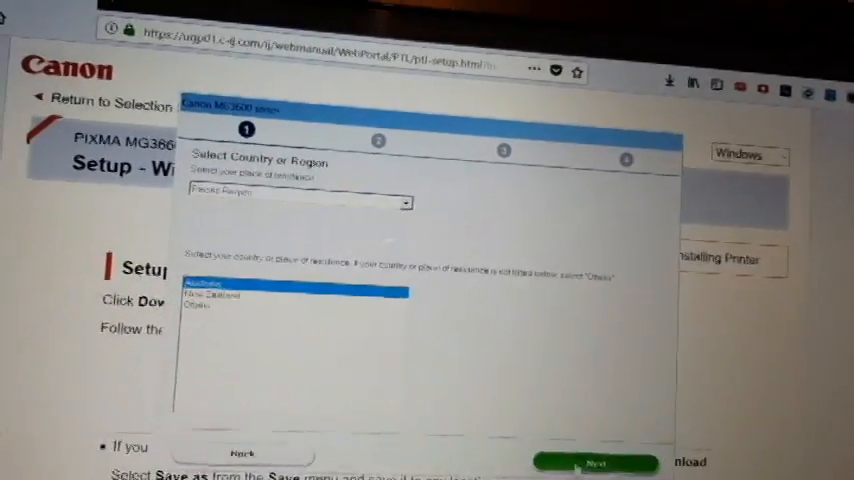
{"action": "left_click", "coordinate": [592, 456]}
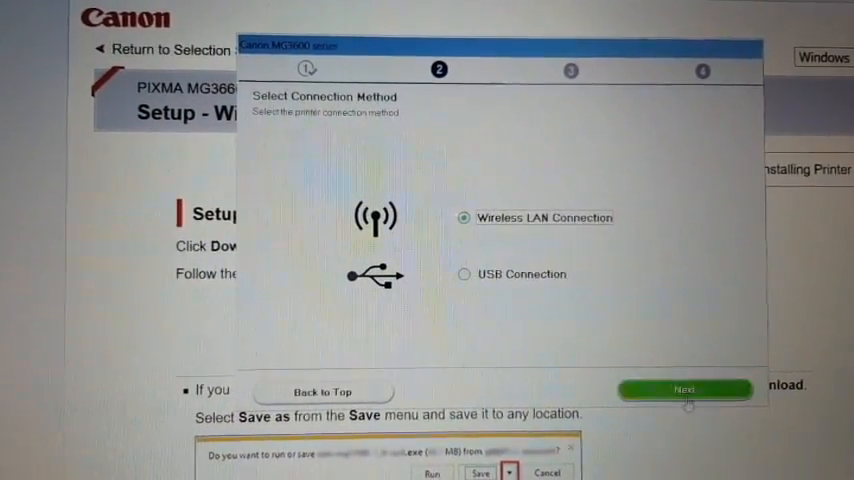
Choose Wireless LAN via wireless router and confirm the printer is powered on.
{"action": "left_click", "coordinate": [692, 384]}
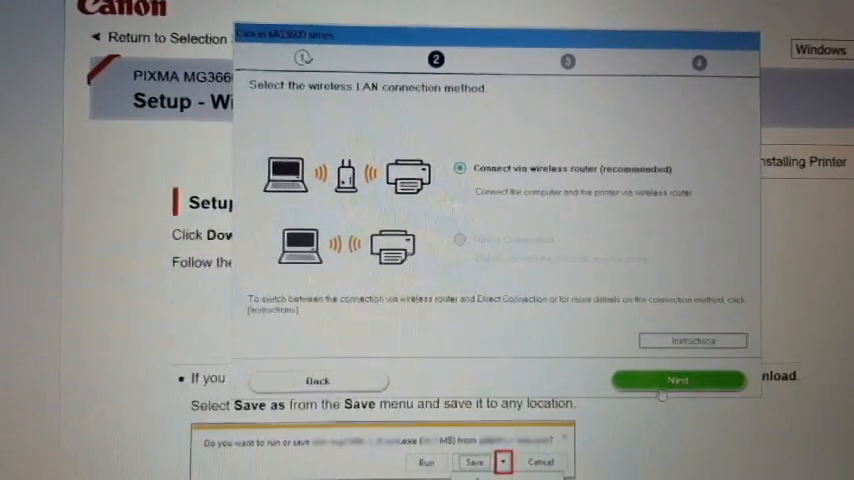
{"action": "left_click", "coordinate": [680, 380]}
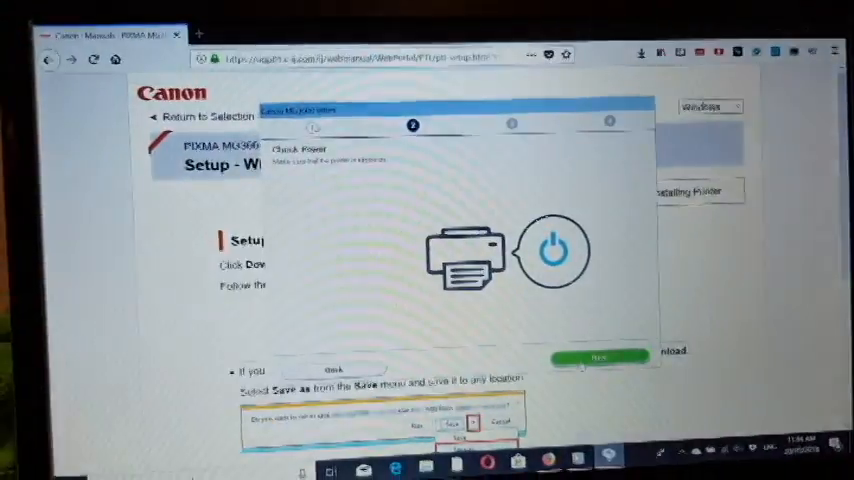
{"action": "left_click", "coordinate": [596, 354]}
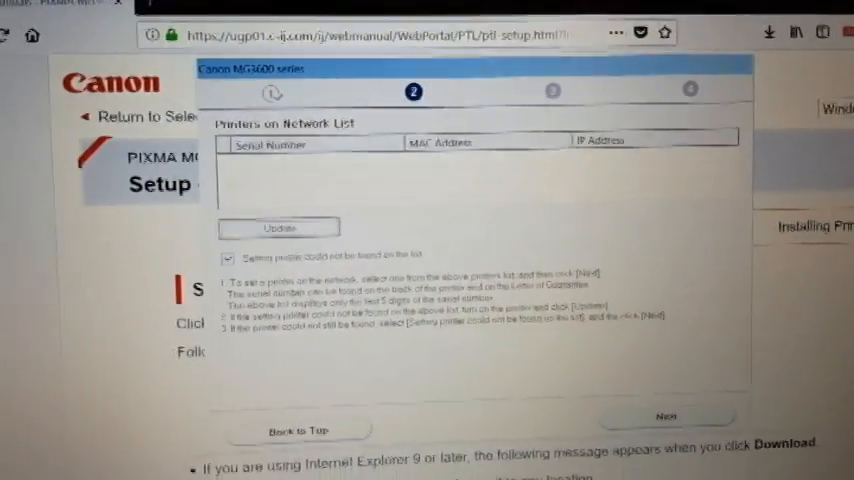
Mark 'Setting printer could not be found on the list' and continue to Printer Setup guidance.
{"action": "left_click", "coordinate": [284, 230]}
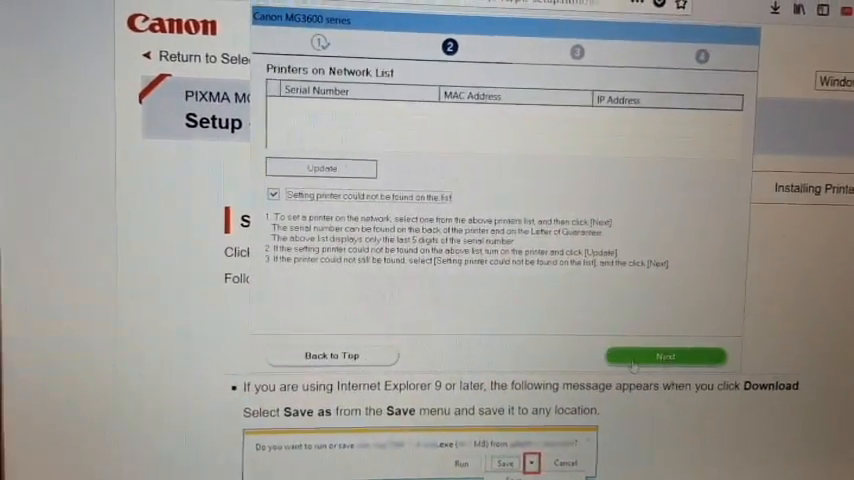
{"action": "left_click", "coordinate": [664, 356]}
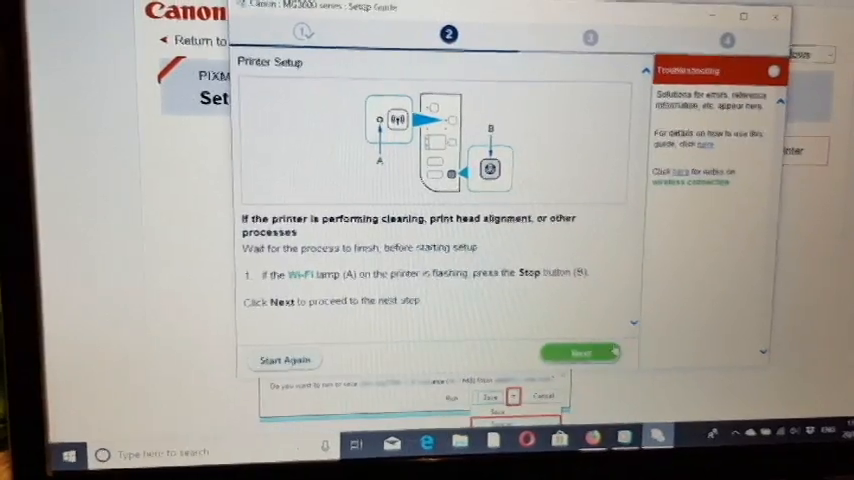
Advance from Printer Setup guidance to the Connection via Cableless setup instructions.
{"action": "left_click", "coordinate": [584, 350]}
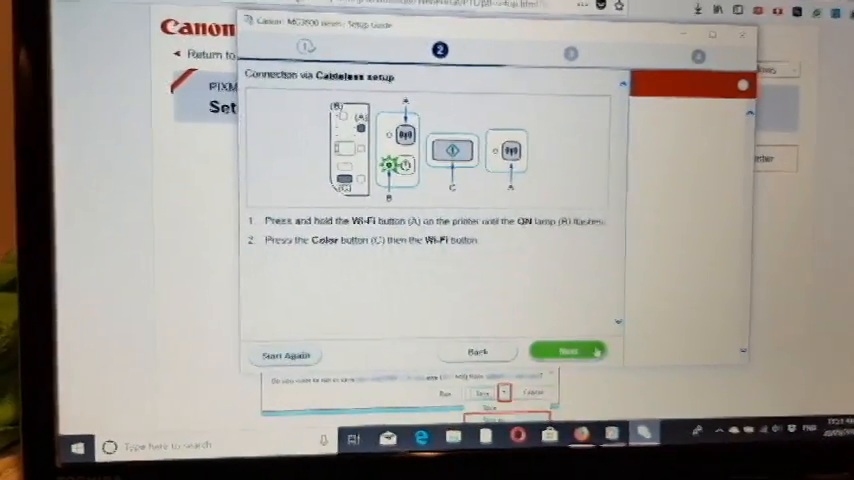
Confirm the printer lamps and start the cableless connection until Connection completed.
{"action": "left_click", "coordinate": [564, 352]}
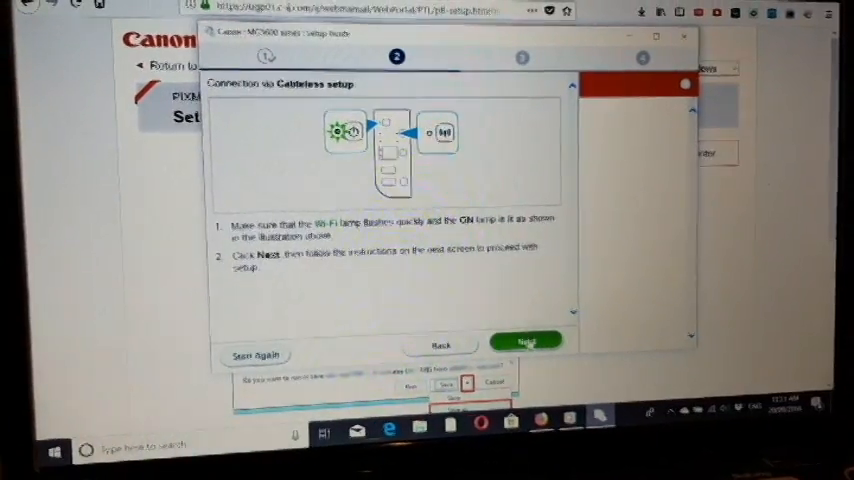
{"action": "left_click", "coordinate": [524, 340]}
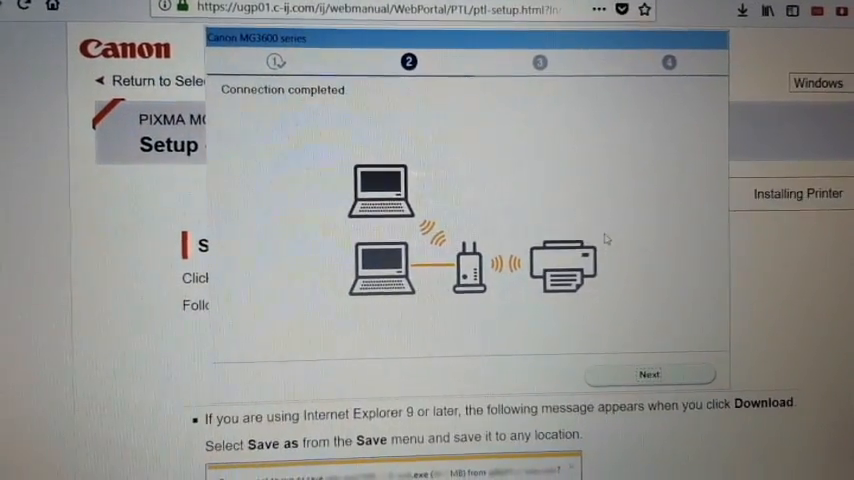
Continue past Connection completed and skip Print Head Alignment to reach Test Print.
{"action": "left_click", "coordinate": [652, 372]}
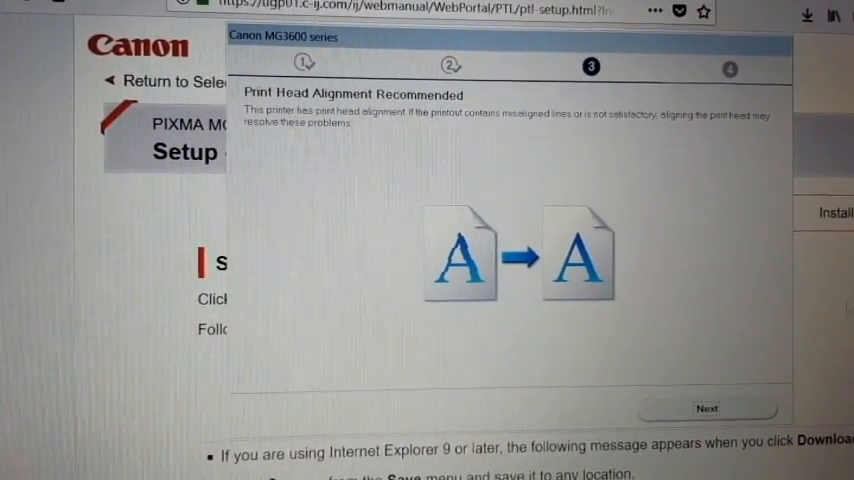
{"action": "left_click", "coordinate": [704, 408]}
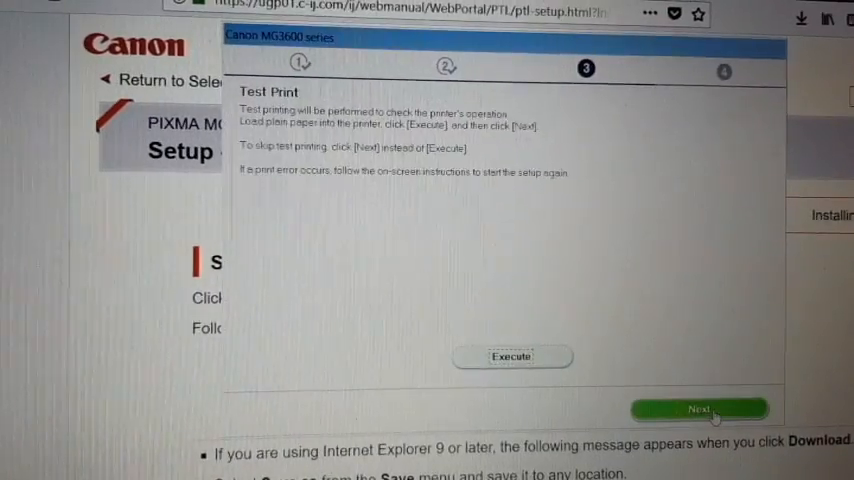